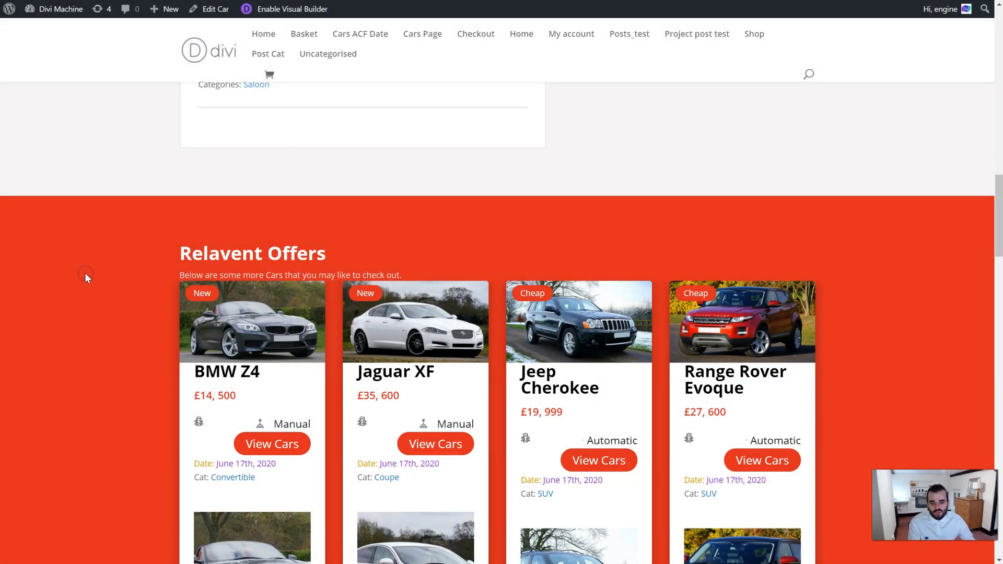
- Review the car pages and select the 'supercar hero line' text field name
scroll(up, 3)
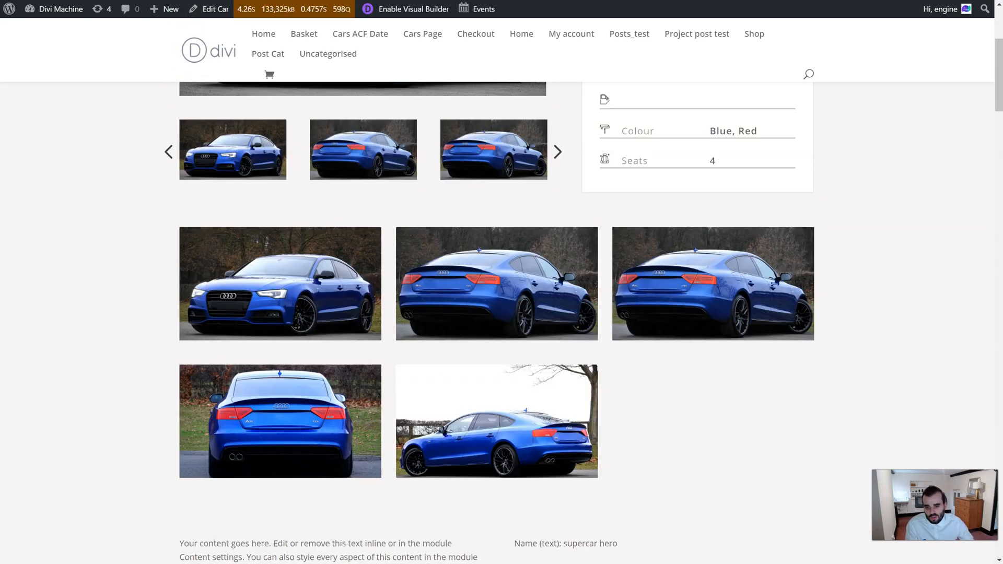
scroll(down, 3)
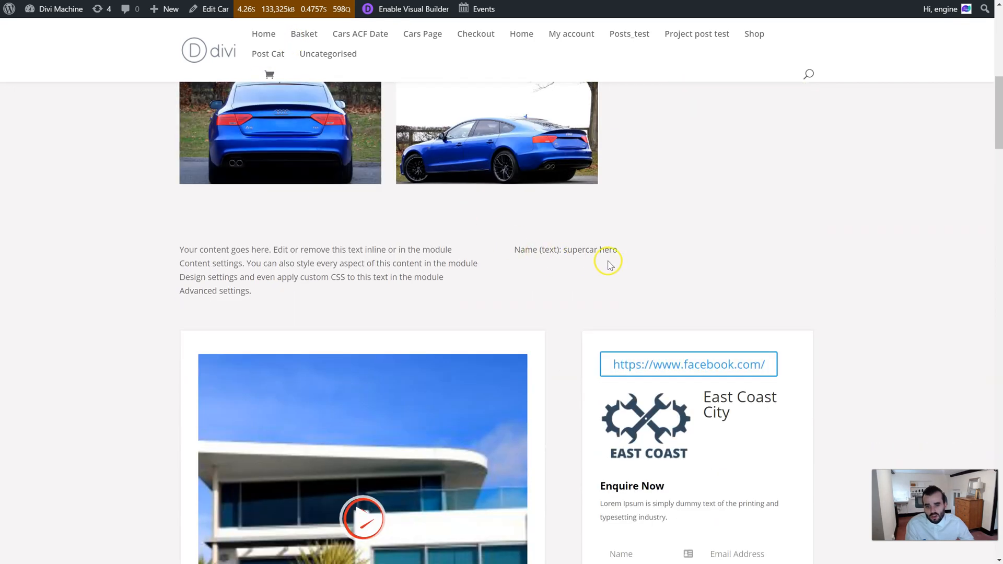
double_click(524, 250)
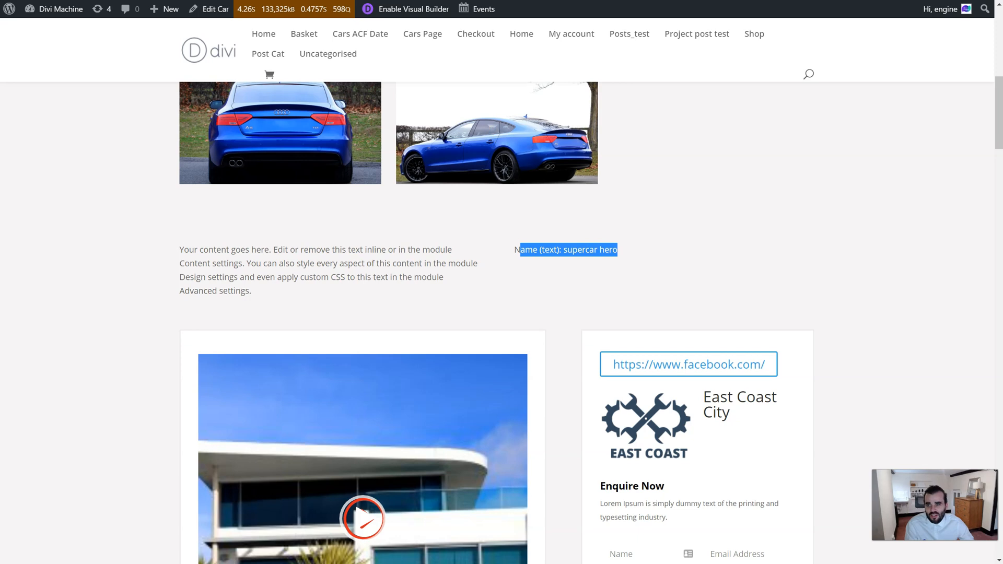
scroll(down, 3)
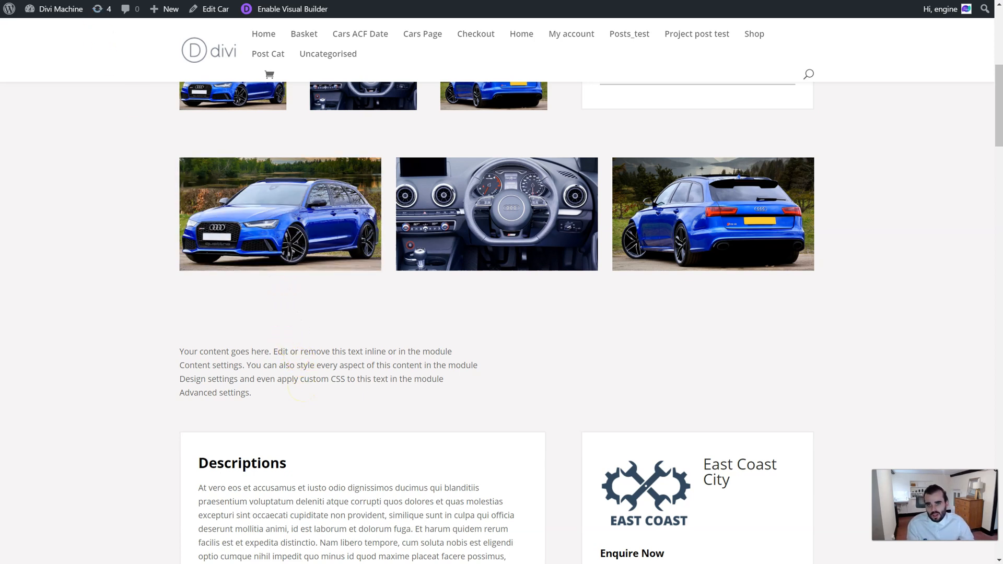
- Go to Divi Engine > Machine Settings and bring the empty Custom JavaScript box into view
click(40, 512)
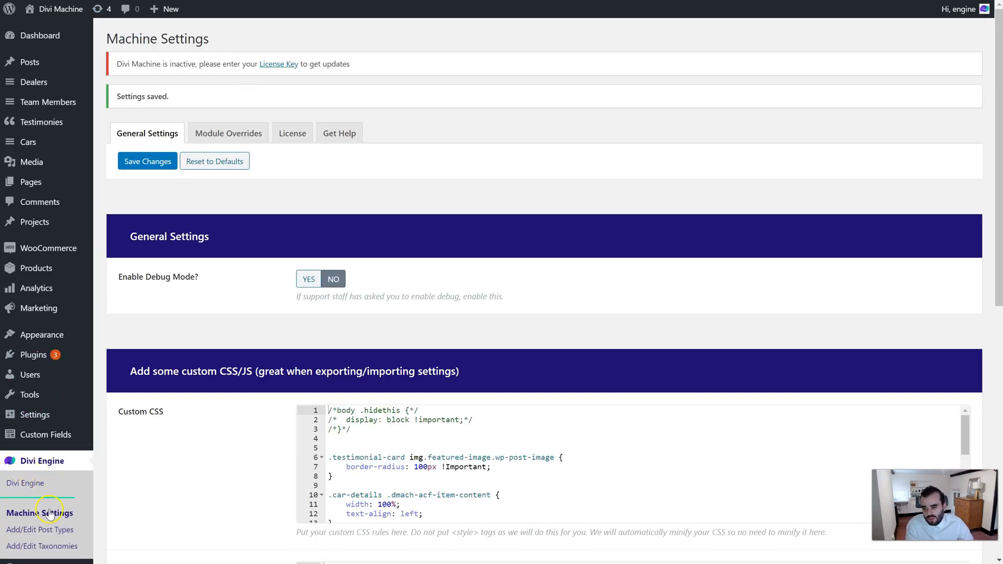
scroll(down, 3)
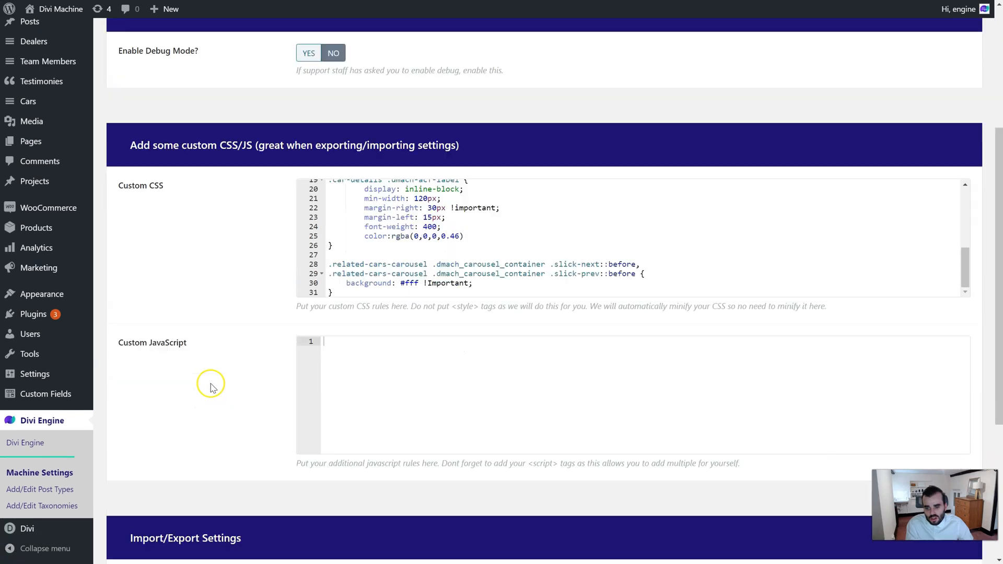
scroll(down, 3)
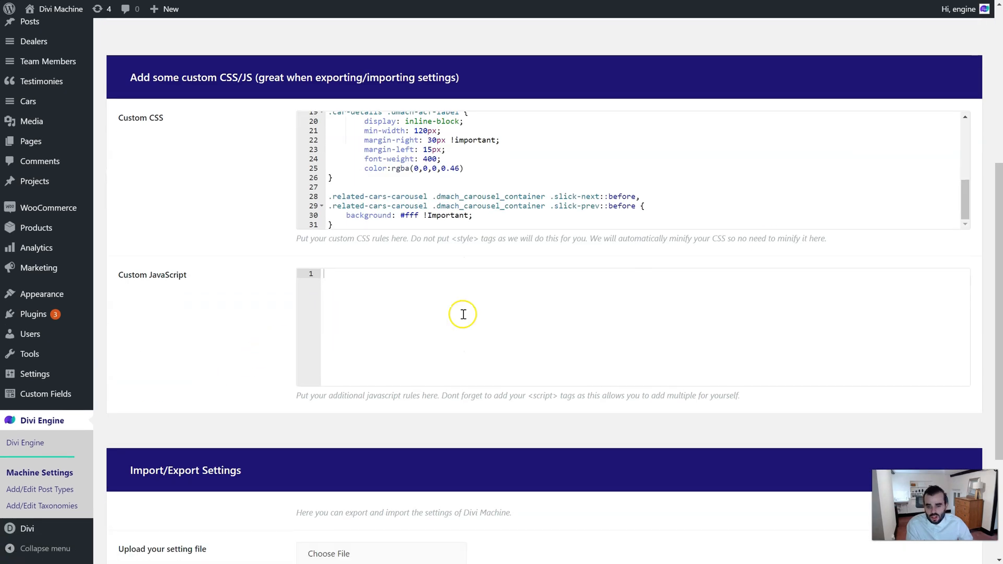
- Start the custom JavaScript with <script> and a '// fired when jQuery is...' comment
text(<script>)
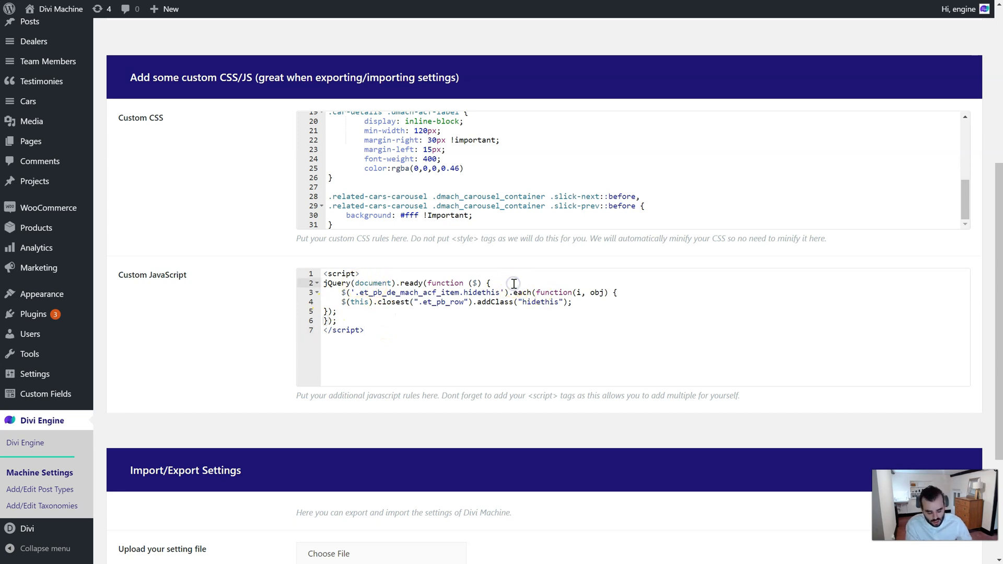
text(// fired)
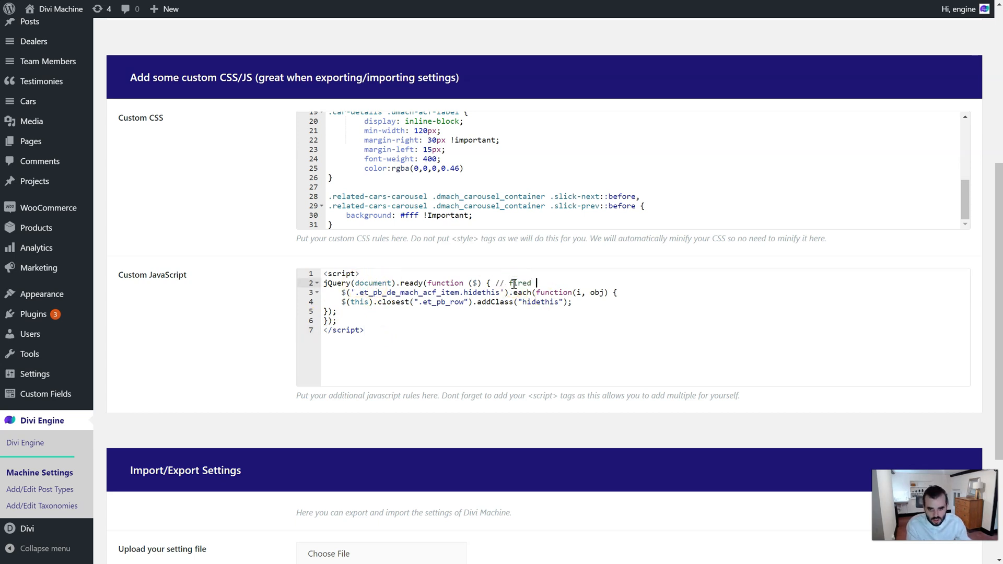
text(when)
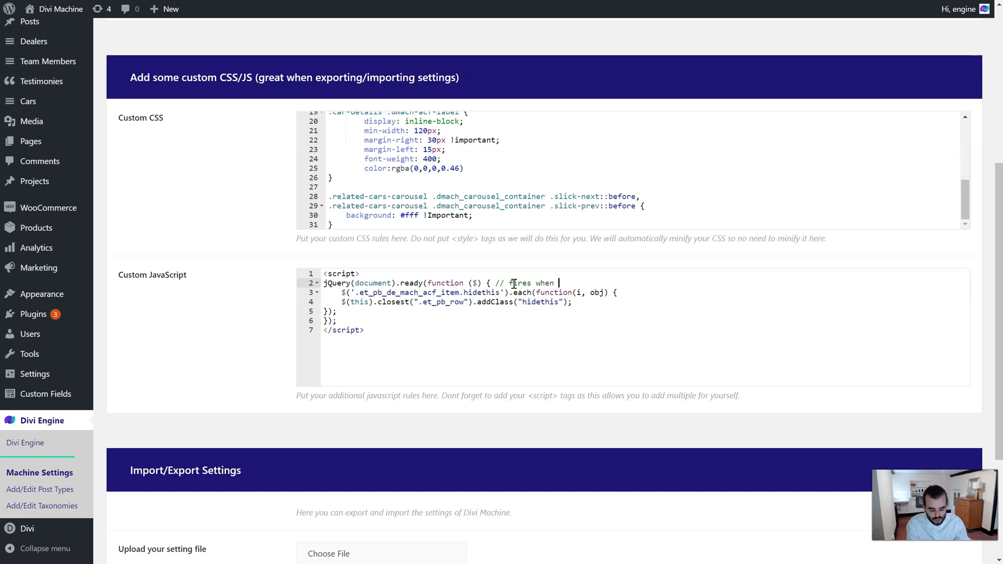
text(JQuery is ready)
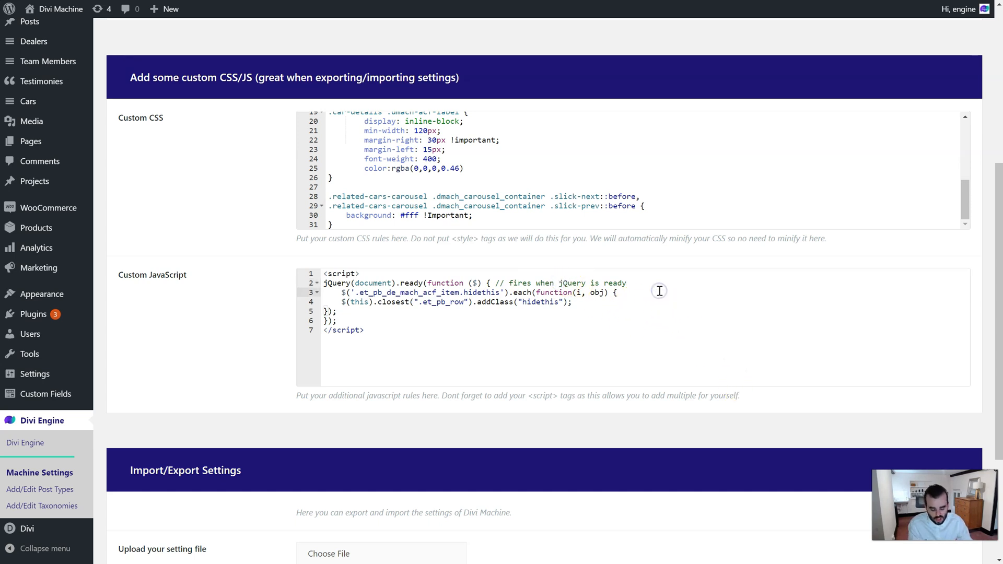
- Comment the loop line: '// For each ACF ... value'
text(// F)
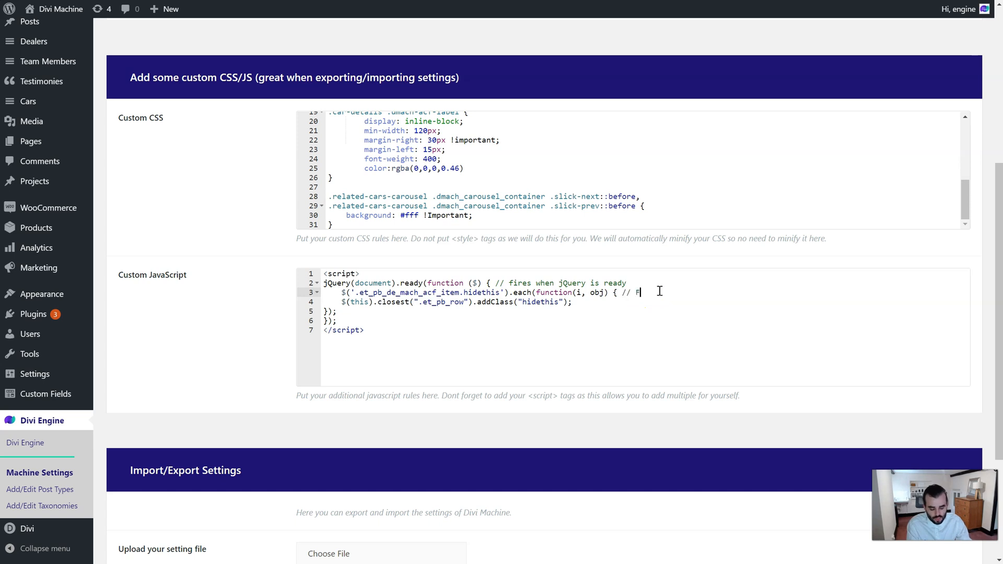
text(or each ACF Item that has no)
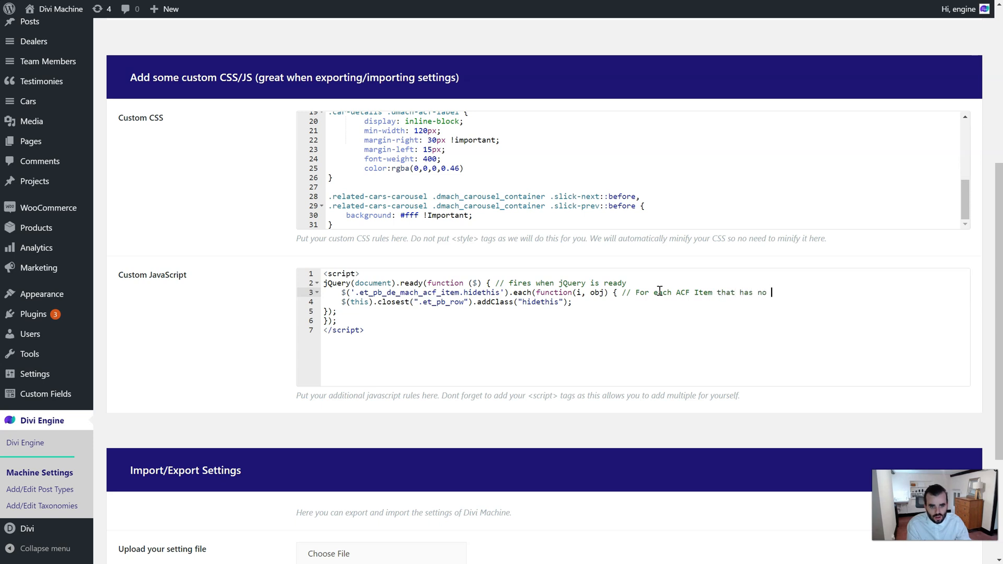
text(value)
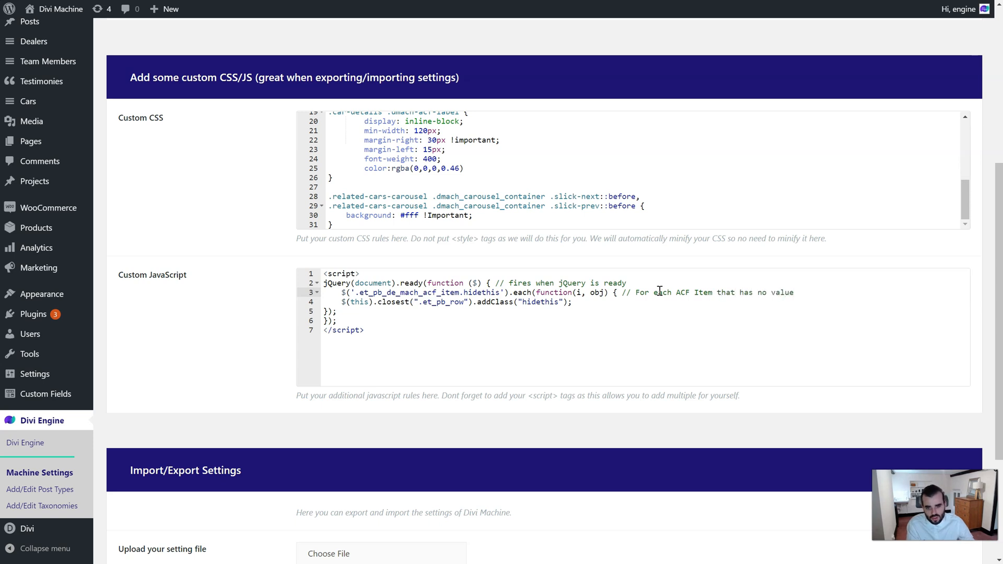
mouse_move(664, 306)
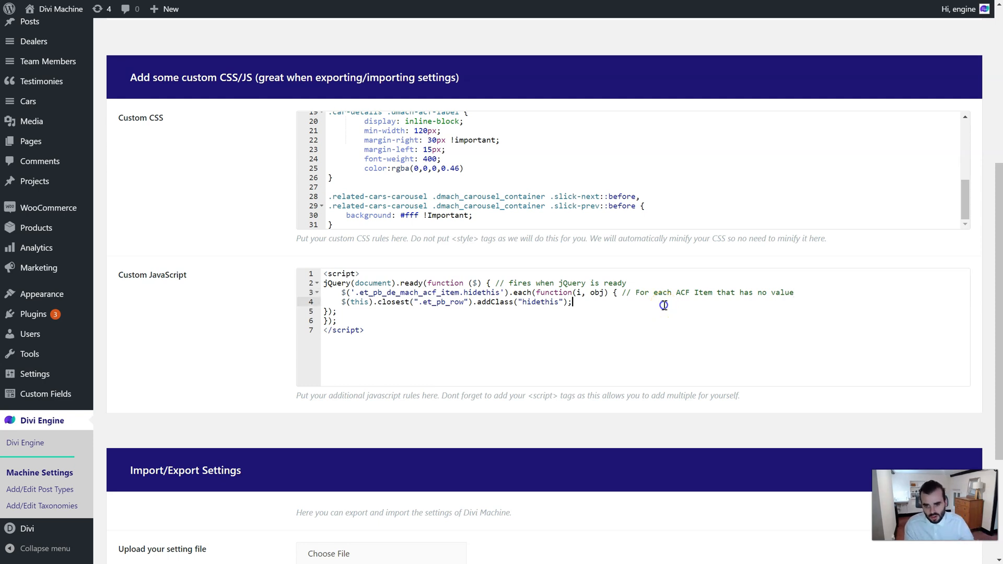
- Comment the row-hiding line: '// Looks for closest row and then adds'
text(//)
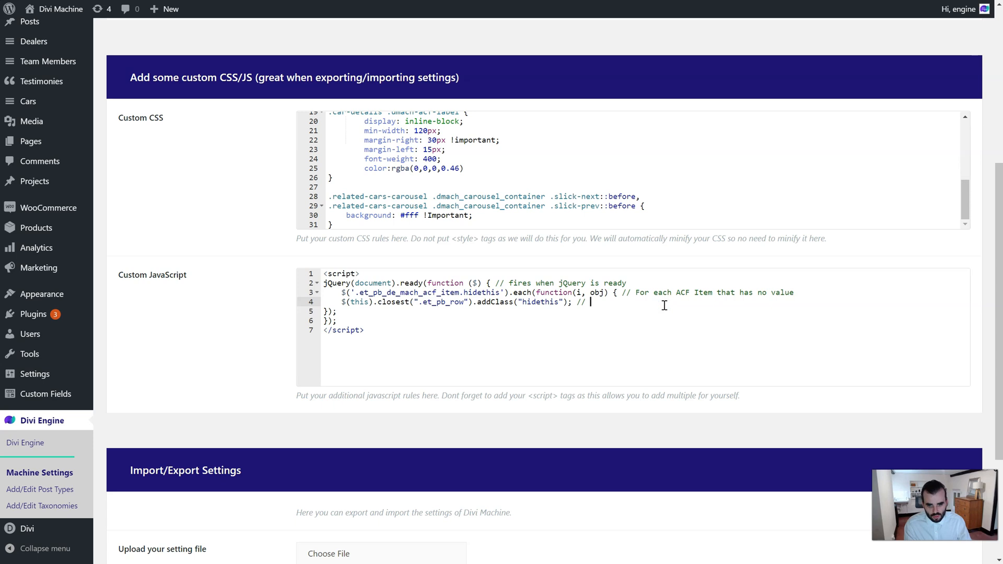
double_click(441, 302)
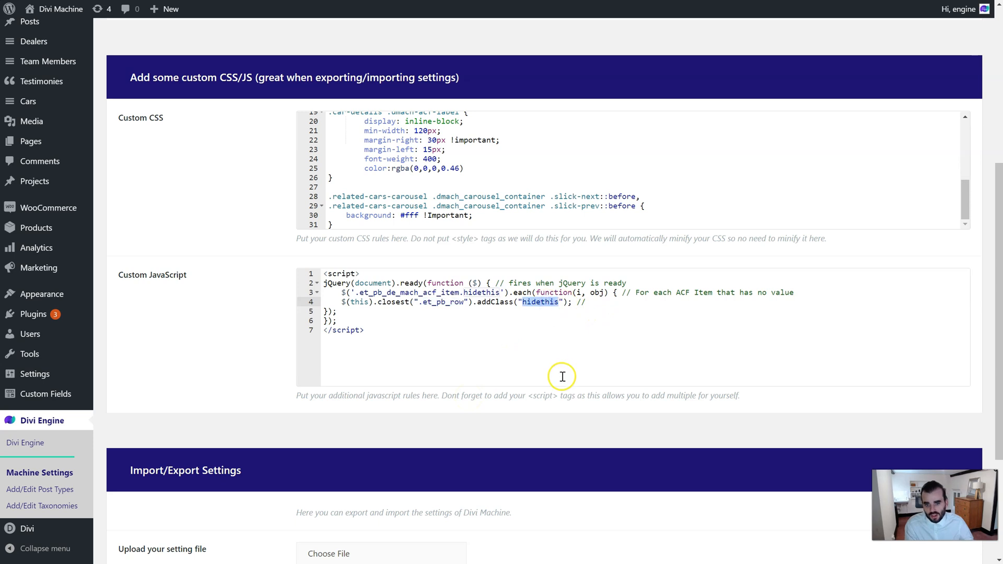
mouse_move(618, 306)
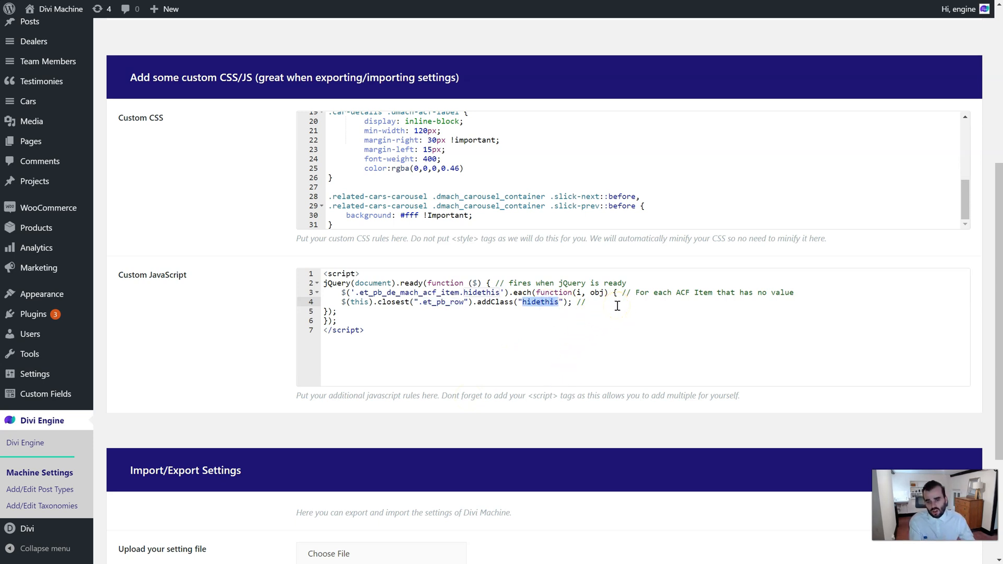
mouse_move(630, 317)
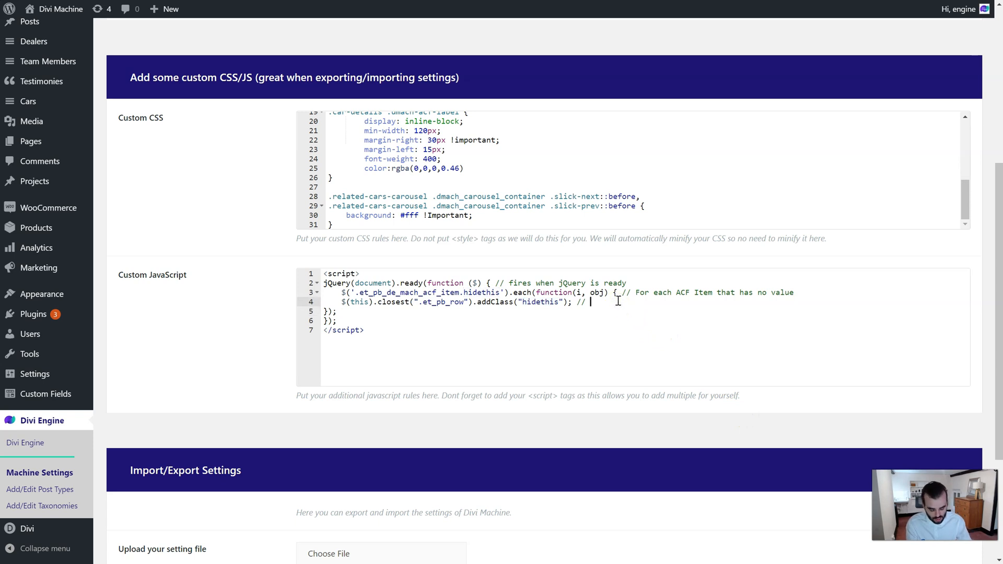
text(Looks for closest r)
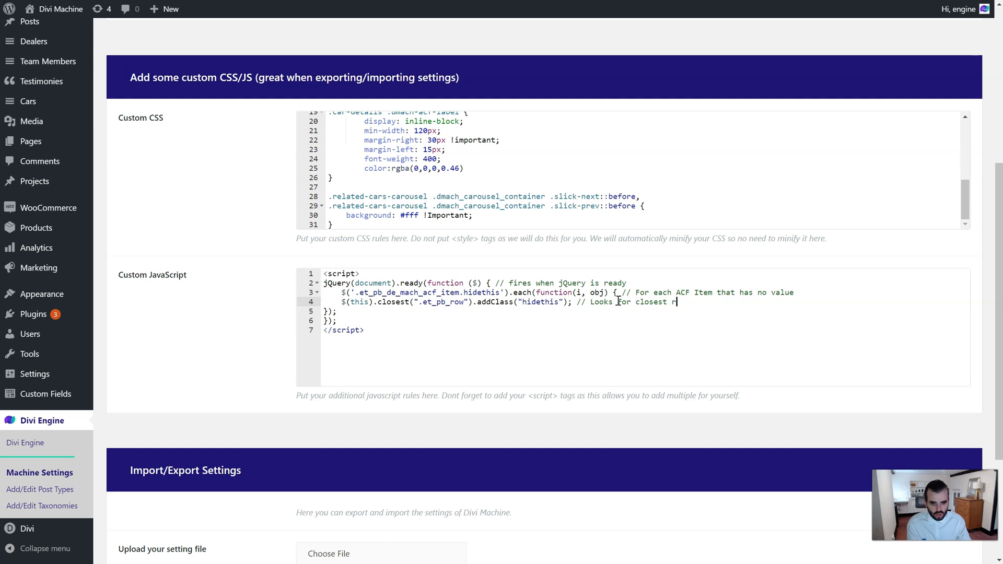
text(ow and then adds)
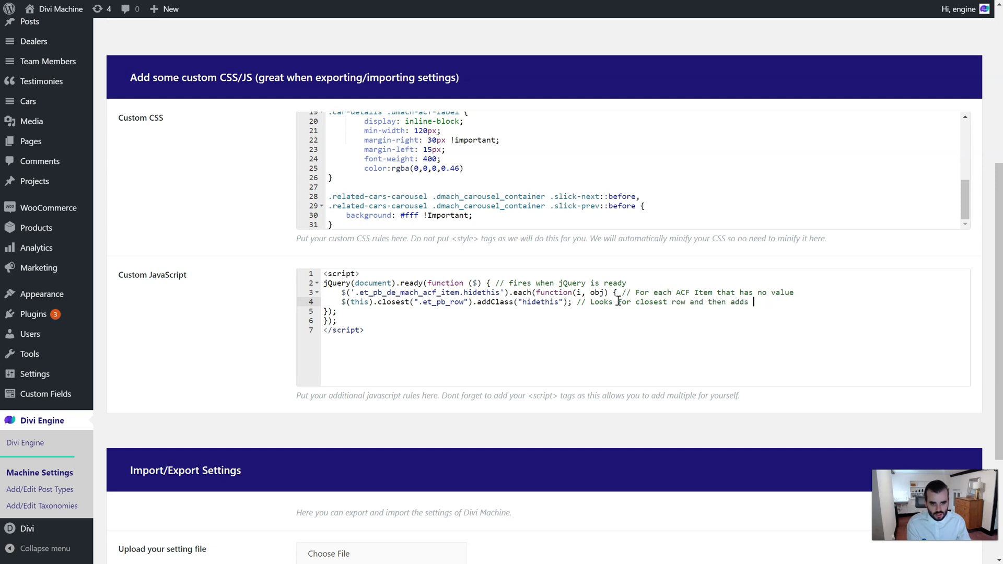
- Try .et_pb_section / .et_pb_column on a duplicate line, then delete the experimental line
double_click(462, 302)
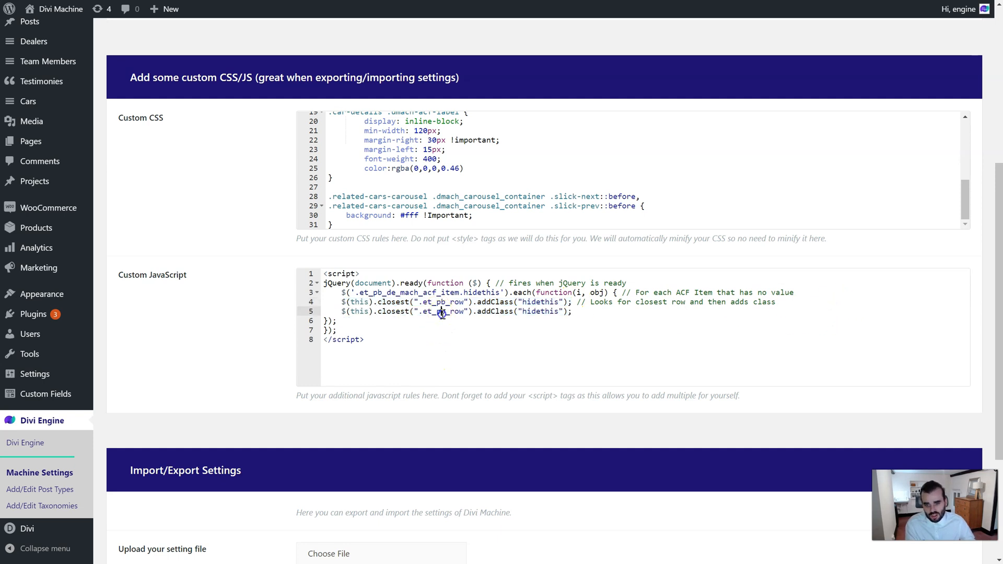
key(BackSpace)
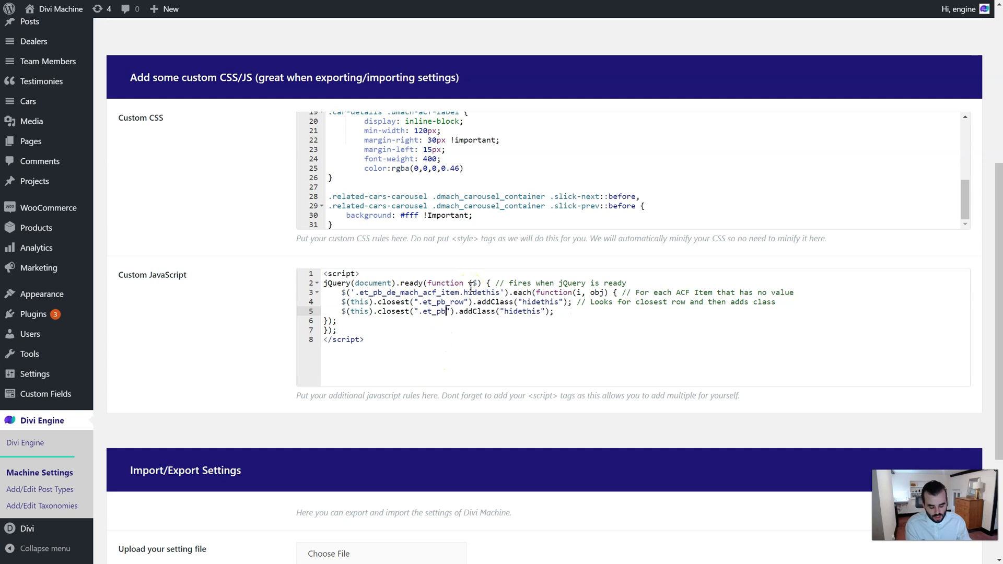
text(_section)
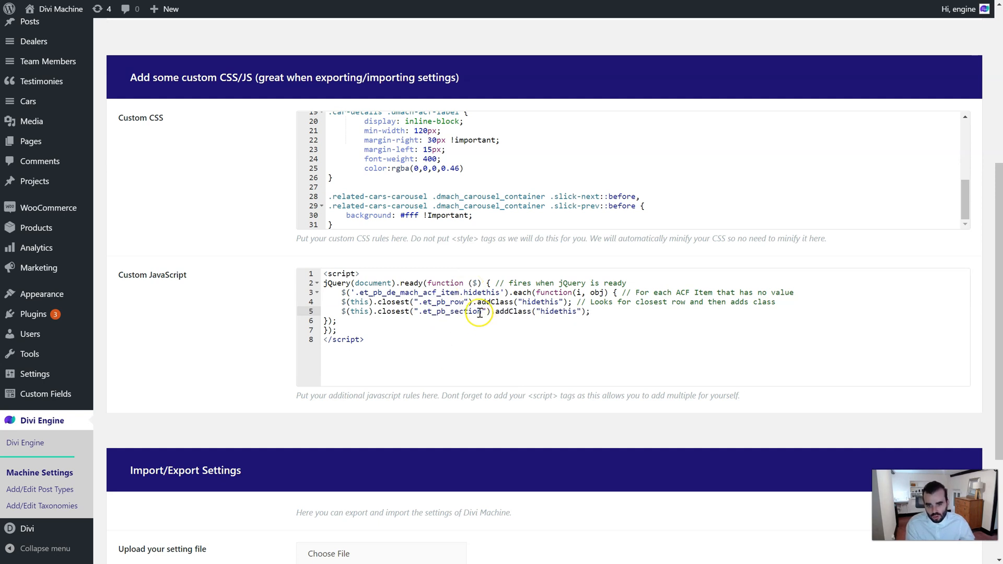
double_click(466, 311)
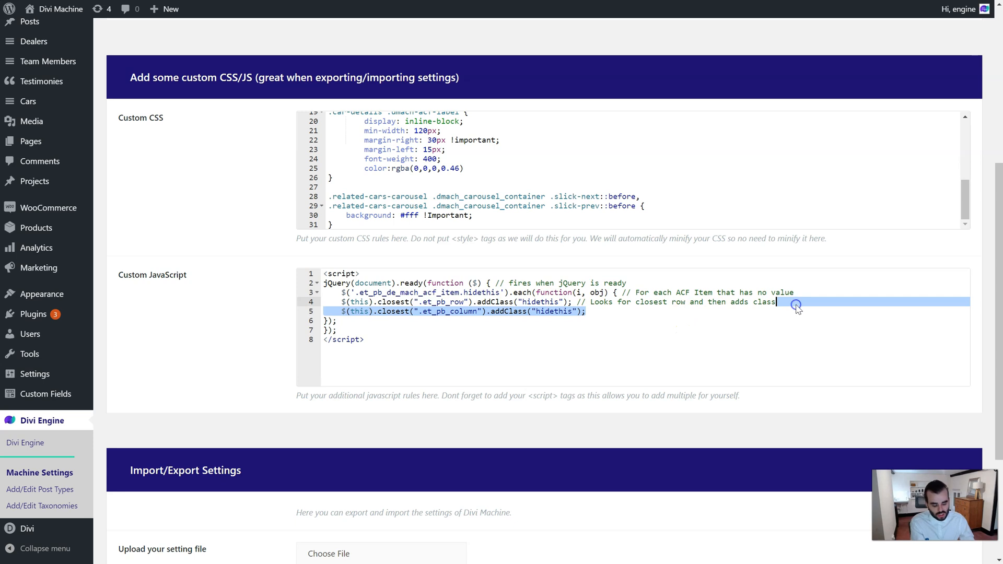
key(Delete)
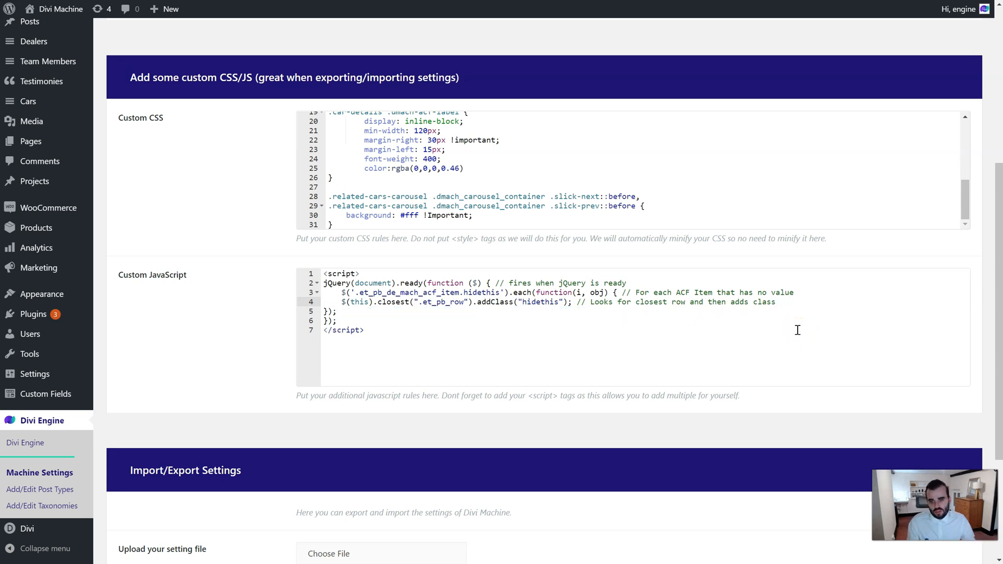
mouse_move(184, 463)
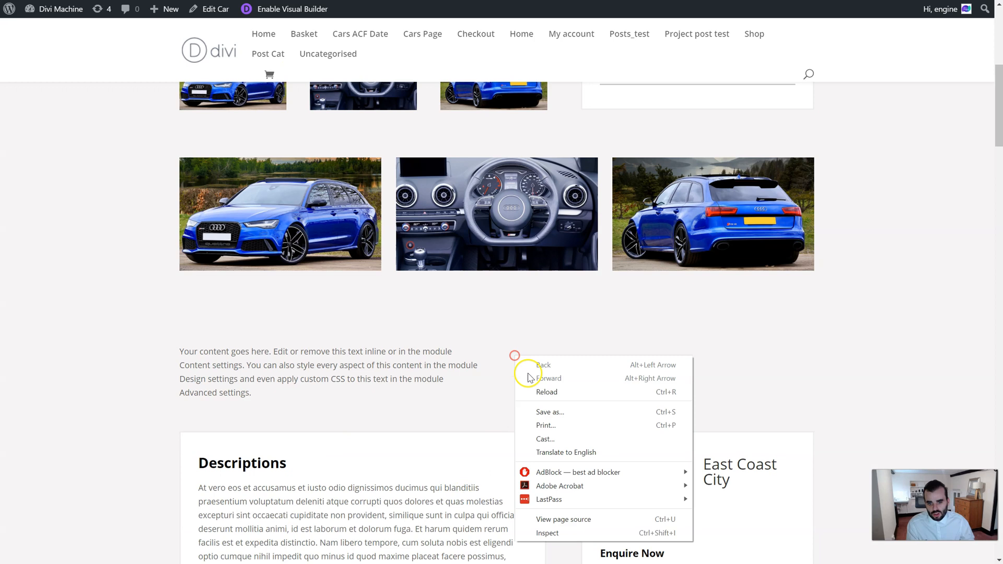
- Reload the car page so the updated script runs and scroll to its content
click(540, 391)
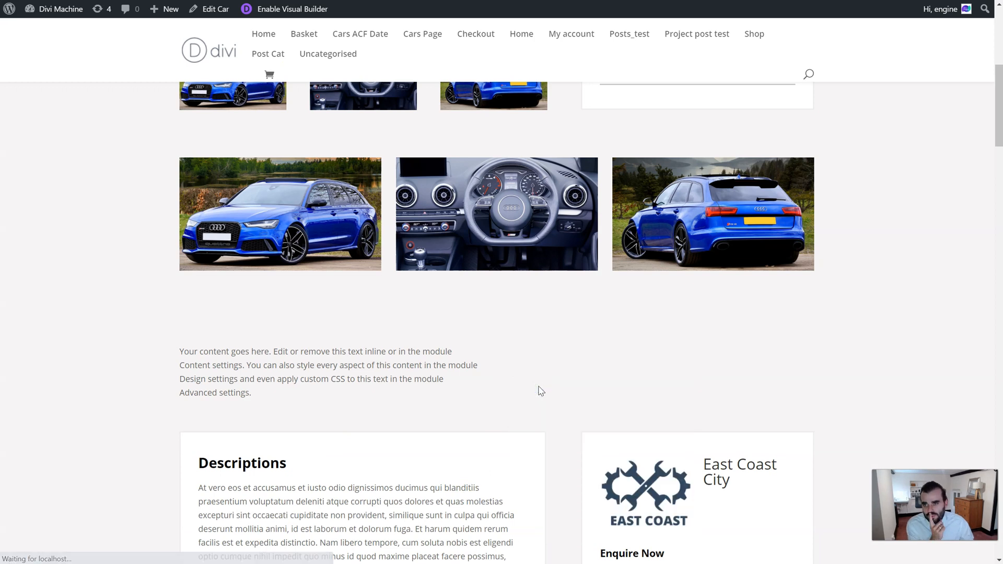
scroll(down, 3)
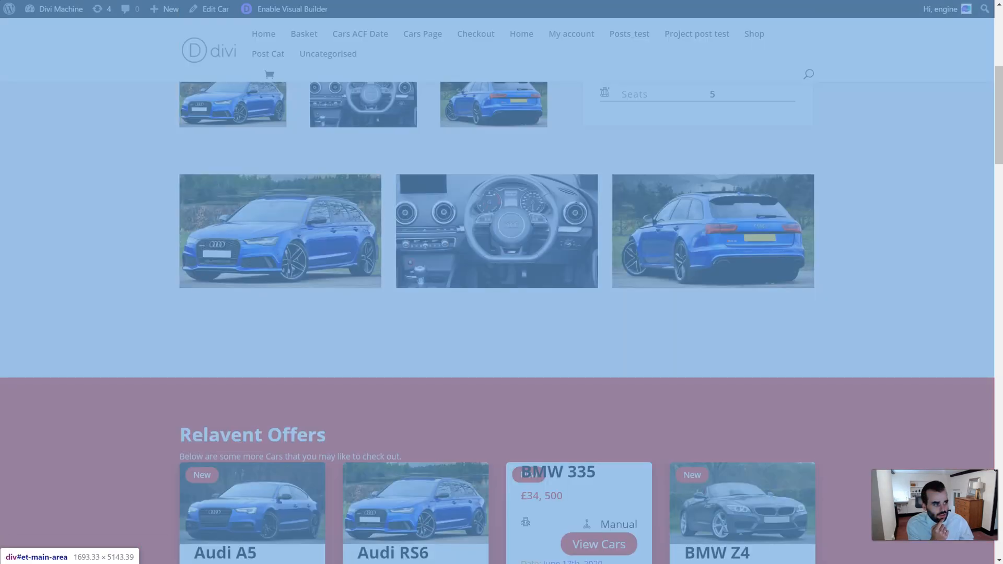
- In DevTools inspect the section's hidethis row and toggle off its display:none rule
key(F12)
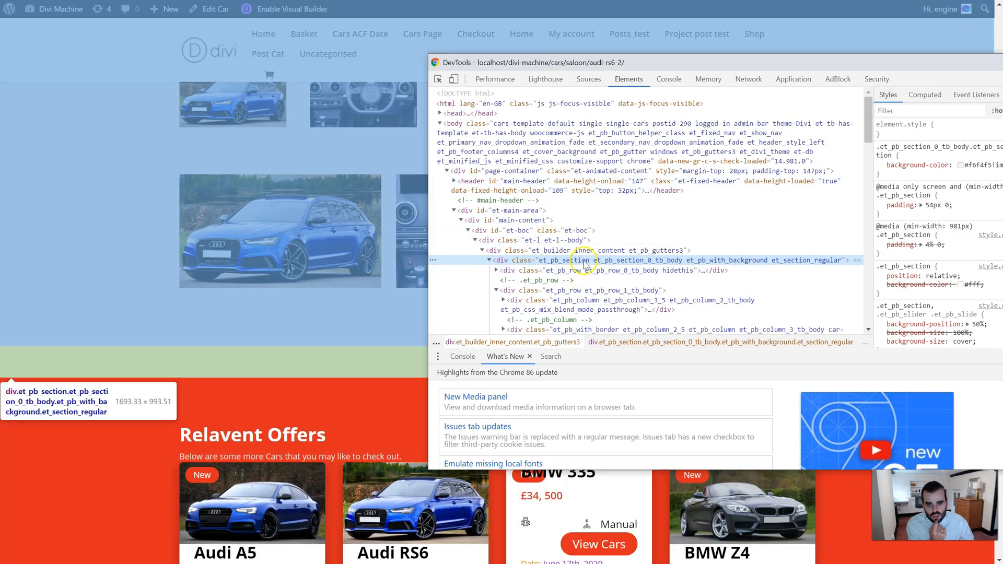
click(602, 290)
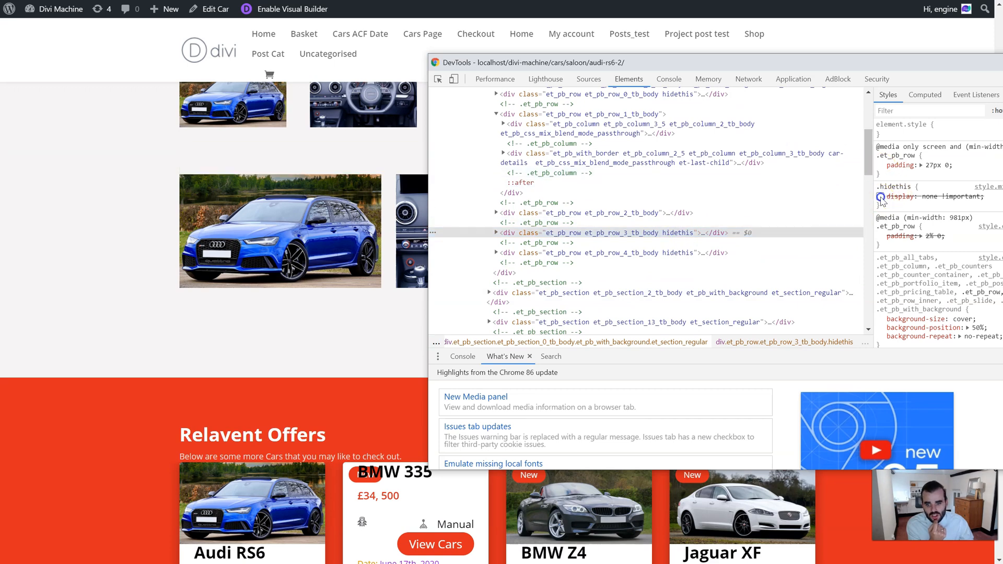
click(880, 197)
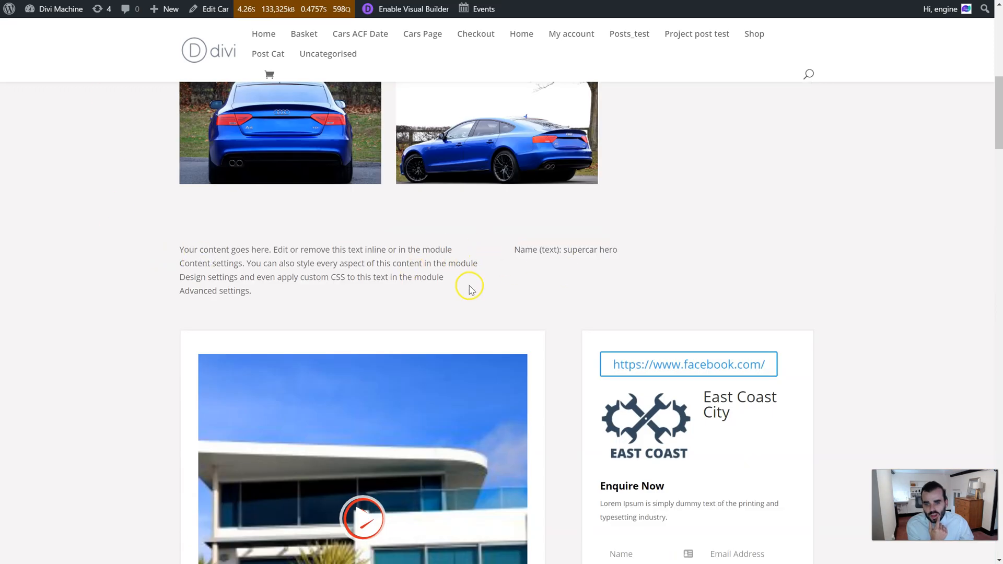
mouse_move(450, 245)
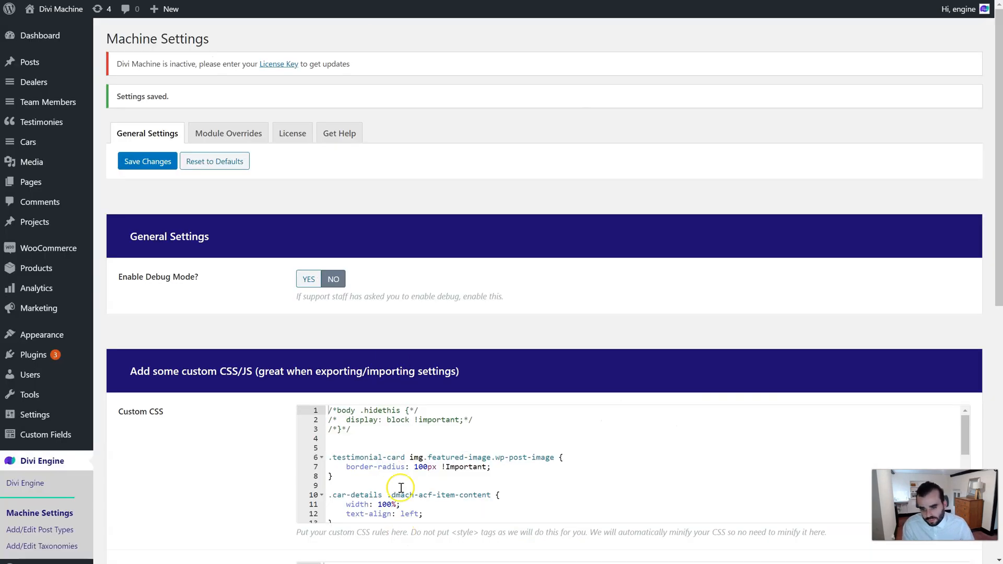
- Scroll through the Machine Settings before returning to the car page inspector
scroll(down, 3)
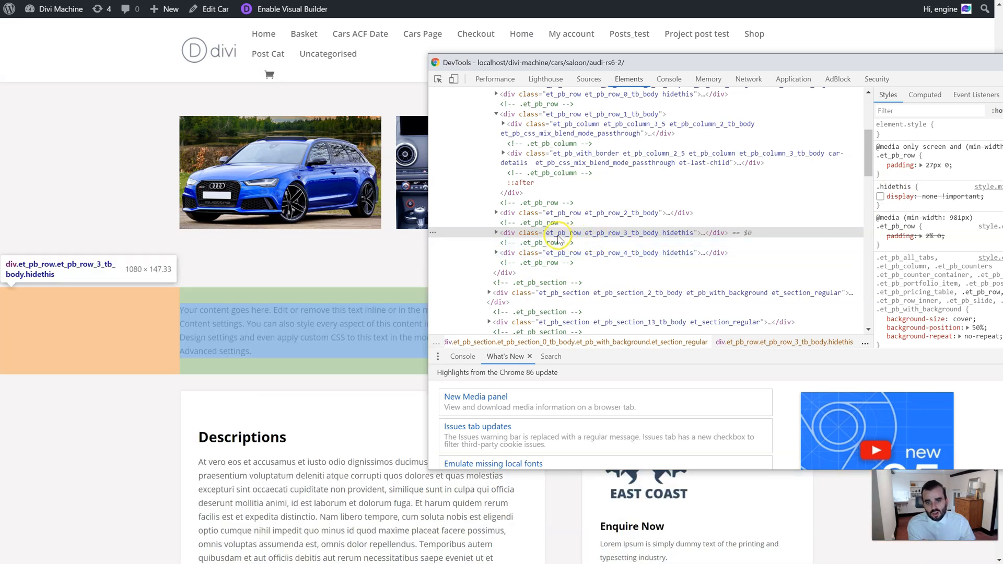
- Inspect the hidethis row, then retarget .closest() from et_pb_row to 'hidethisrow'
click(496, 232)
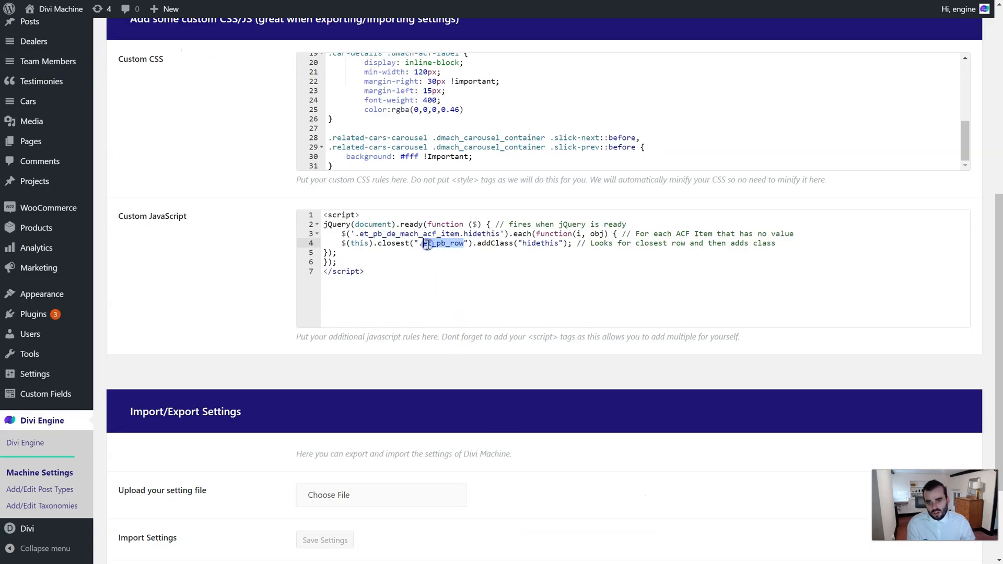
text(hidethisrow)
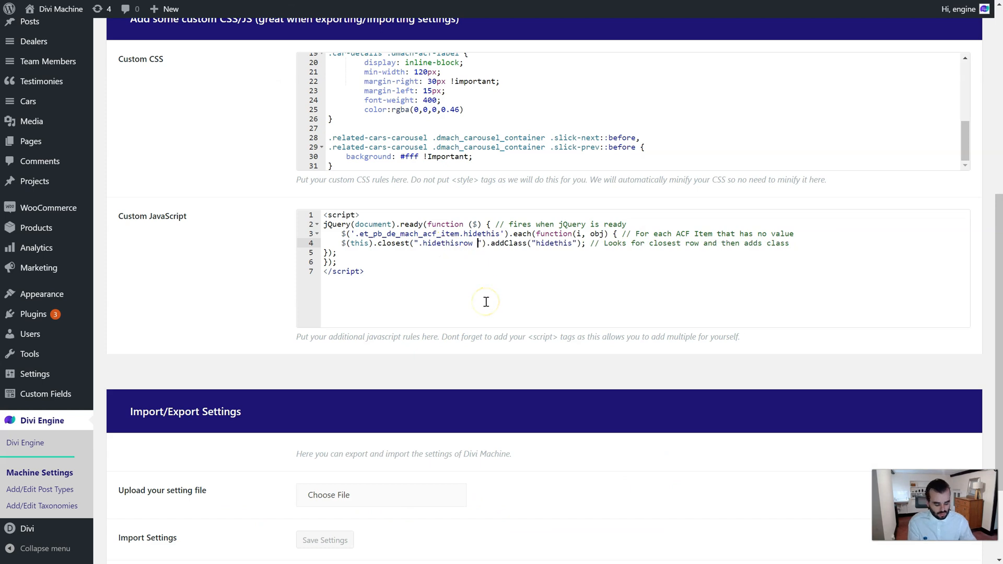